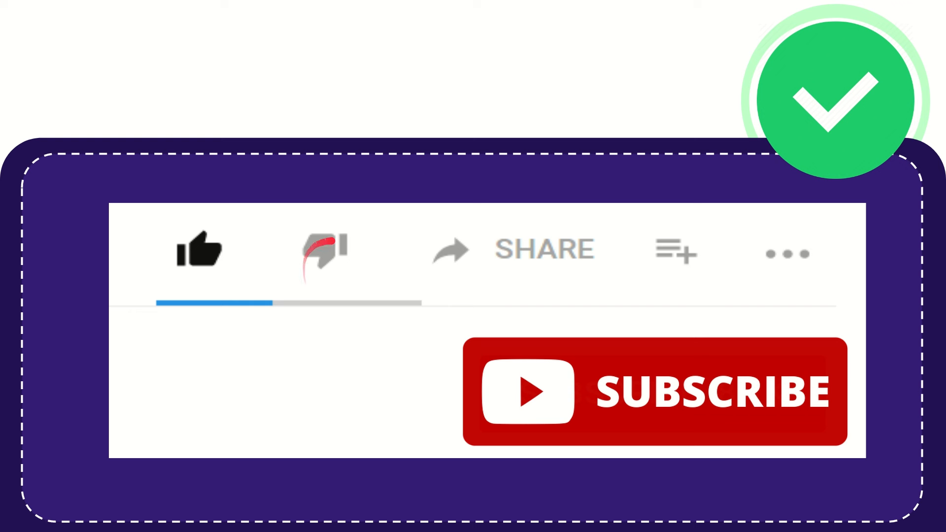
{"action": "left_click", "coordinate": [322, 250]}
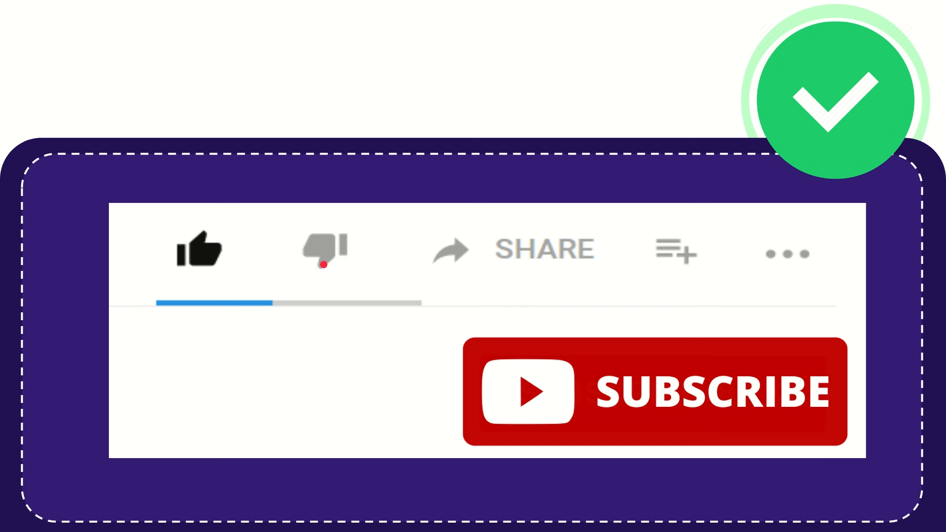